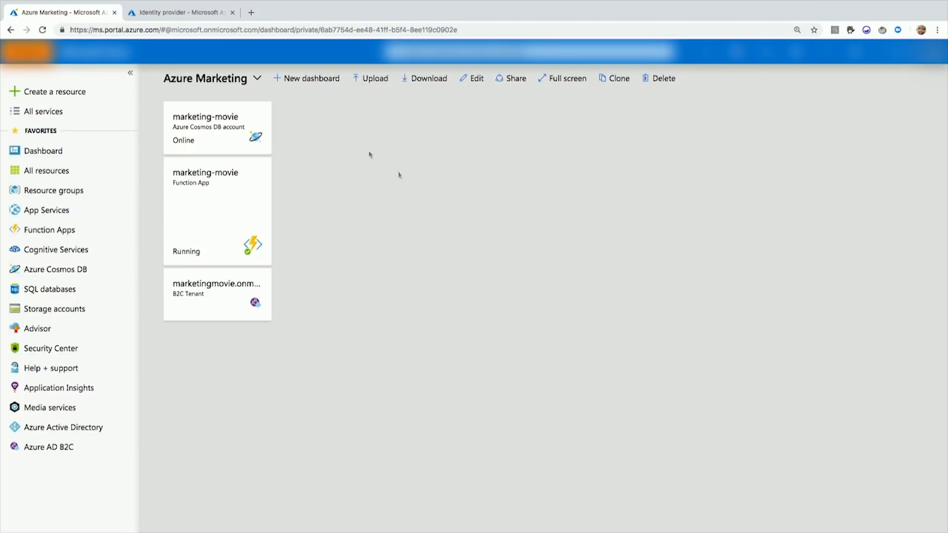
Step: View the marketing-movie Cosmos DB overview with its region map and request monitoring
left_click(205, 117)
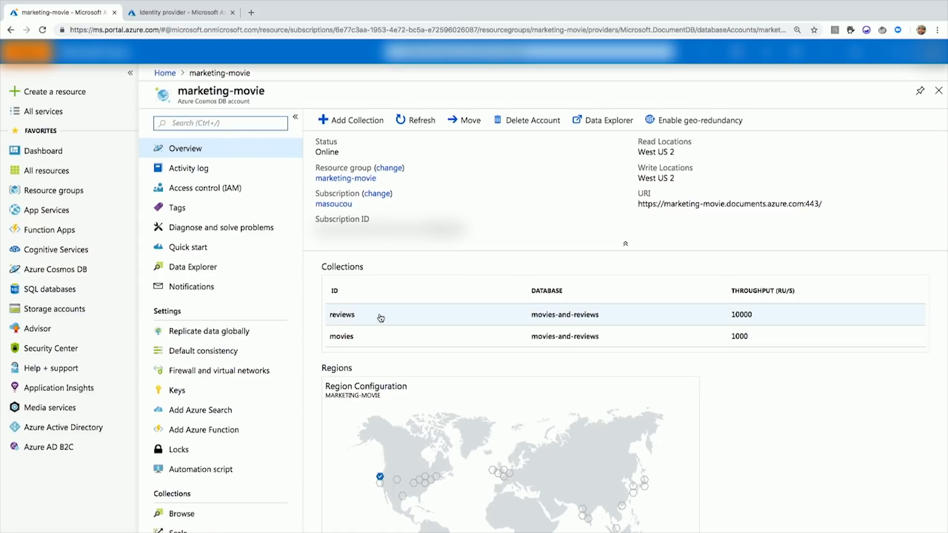
scroll("down", 3)
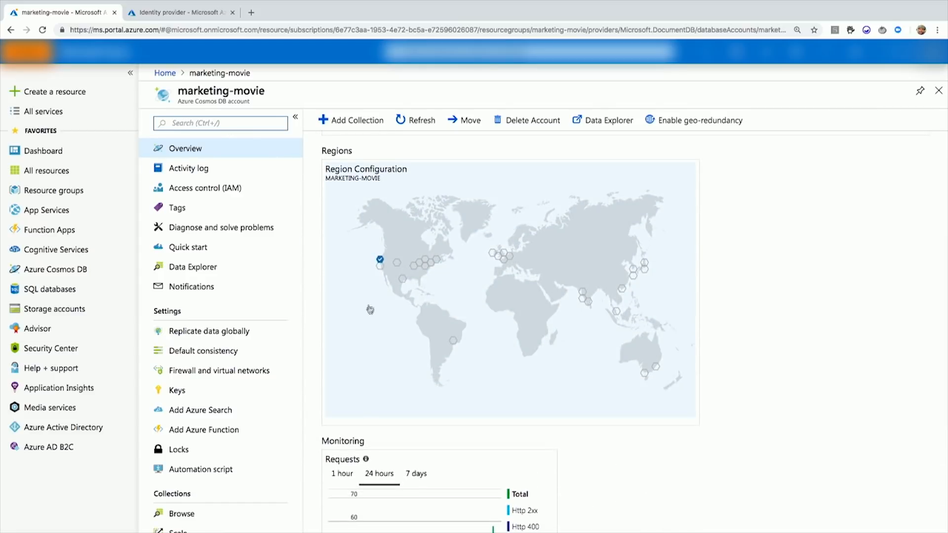
mouse_move(380, 265)
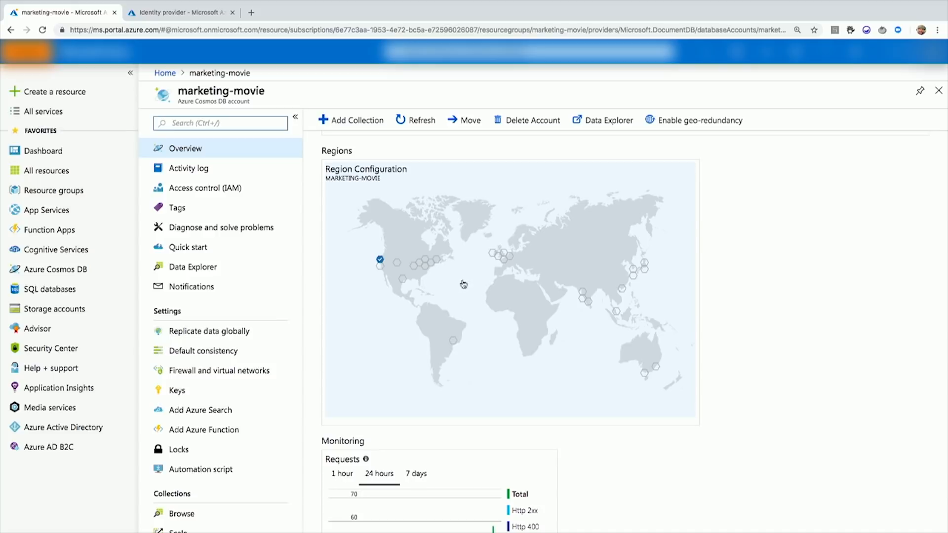
mouse_move(564, 367)
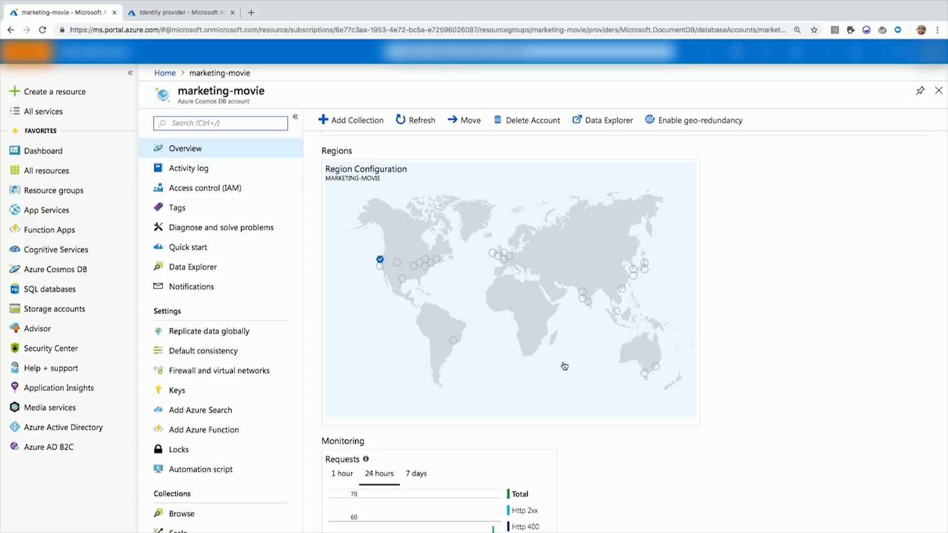
mouse_move(686, 361)
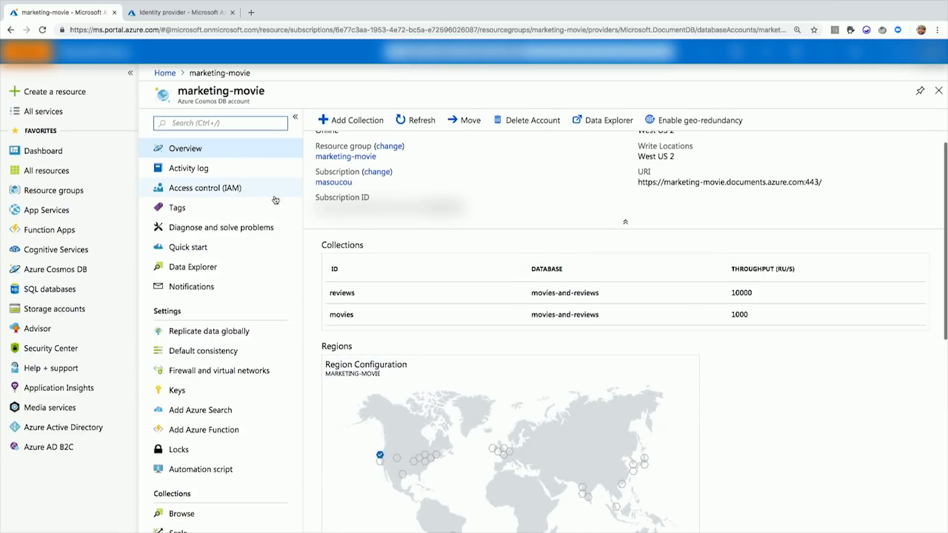
Step: View the marketing-movie Function App listing MoviePermission and MovieReviewPermission, then return to the dashboard
left_click(43, 151)
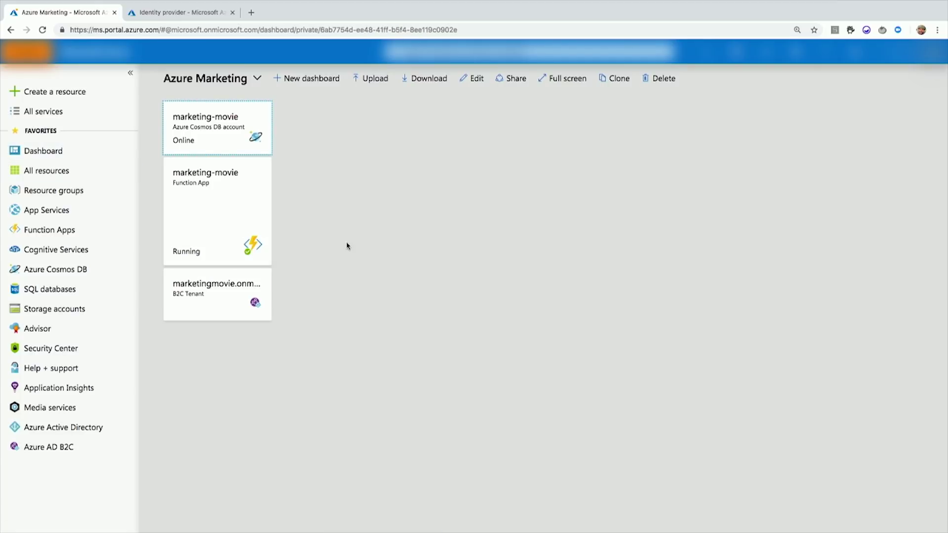
left_click(205, 176)
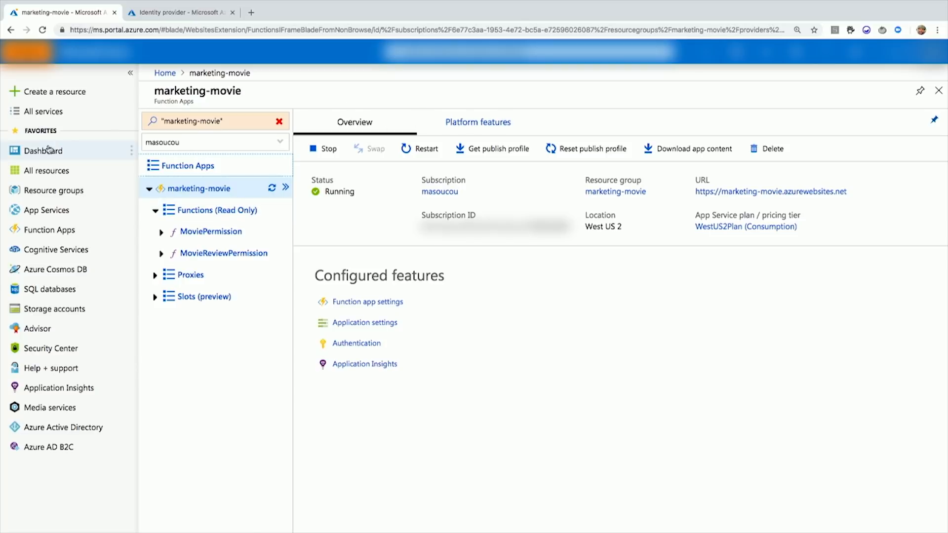
left_click(43, 150)
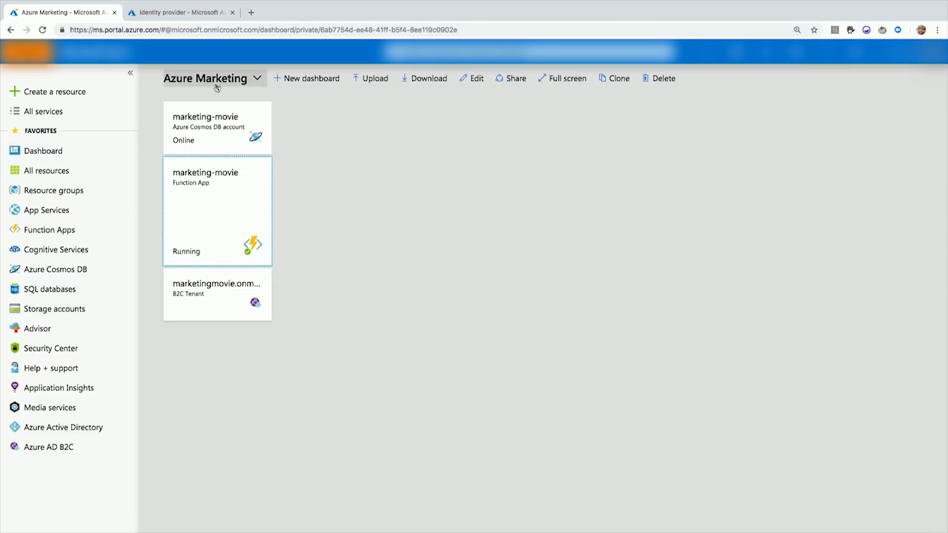
Step: In the running movie app, view the A Star Is Born review and go back to The Movies! list
left_click(183, 12)
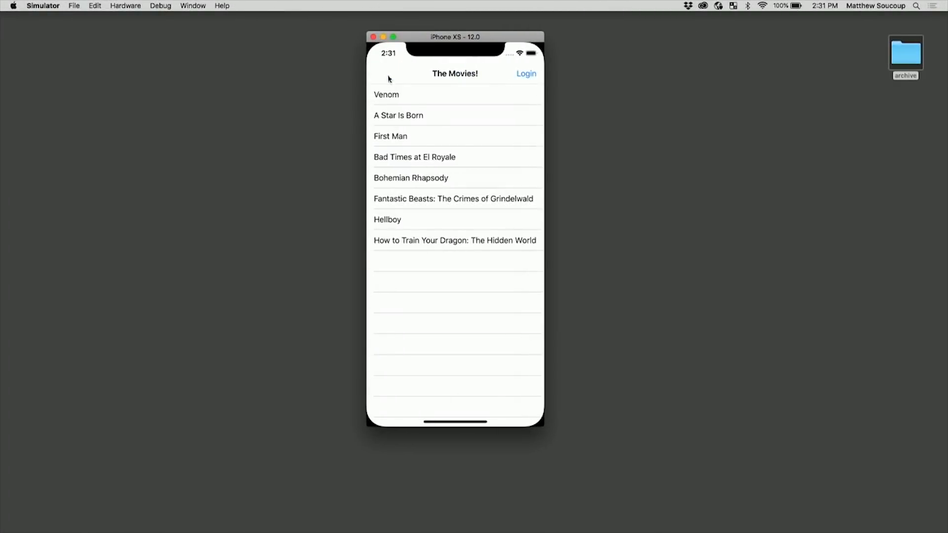
mouse_move(440, 149)
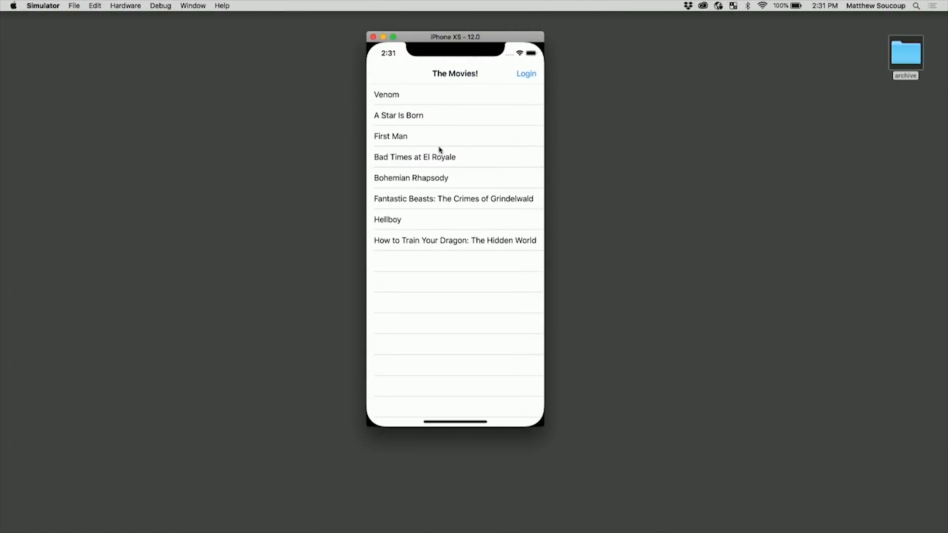
mouse_move(443, 229)
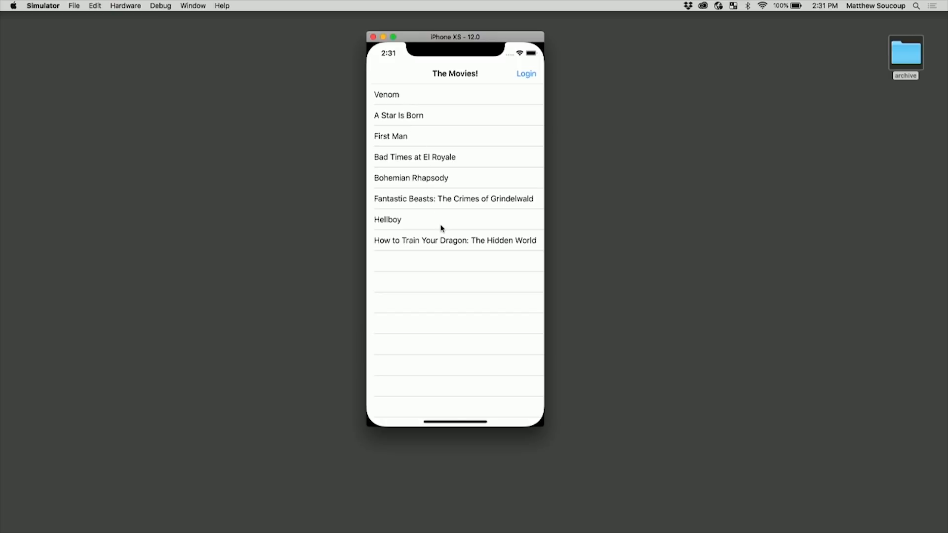
mouse_move(426, 135)
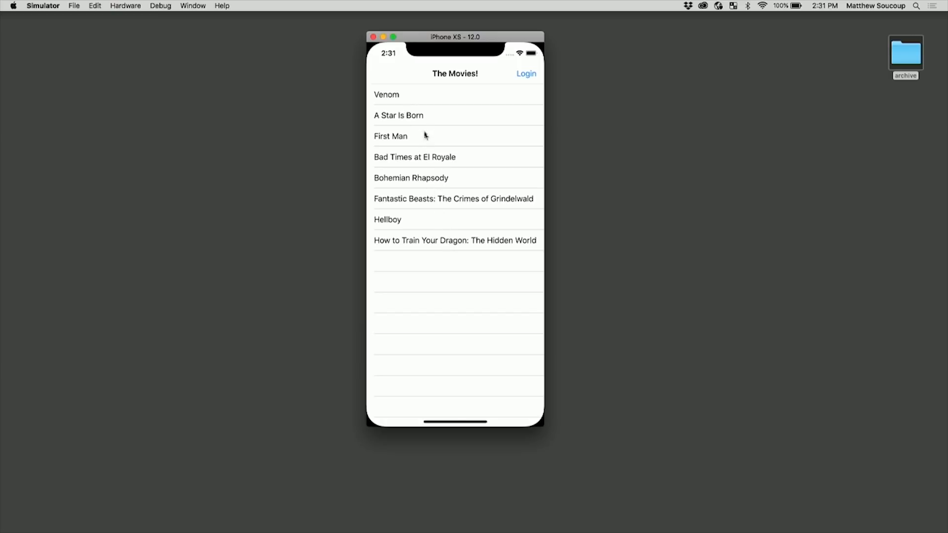
left_click(398, 116)
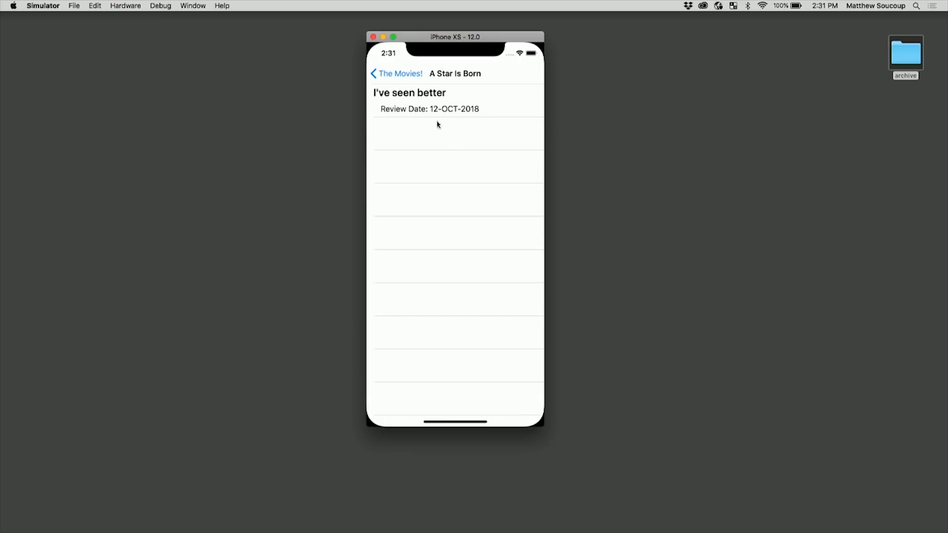
mouse_move(441, 131)
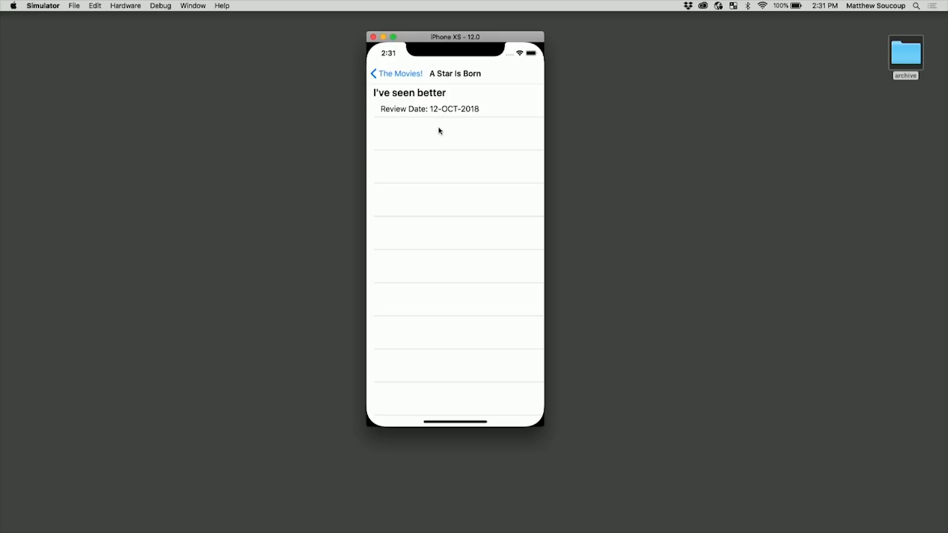
mouse_move(439, 120)
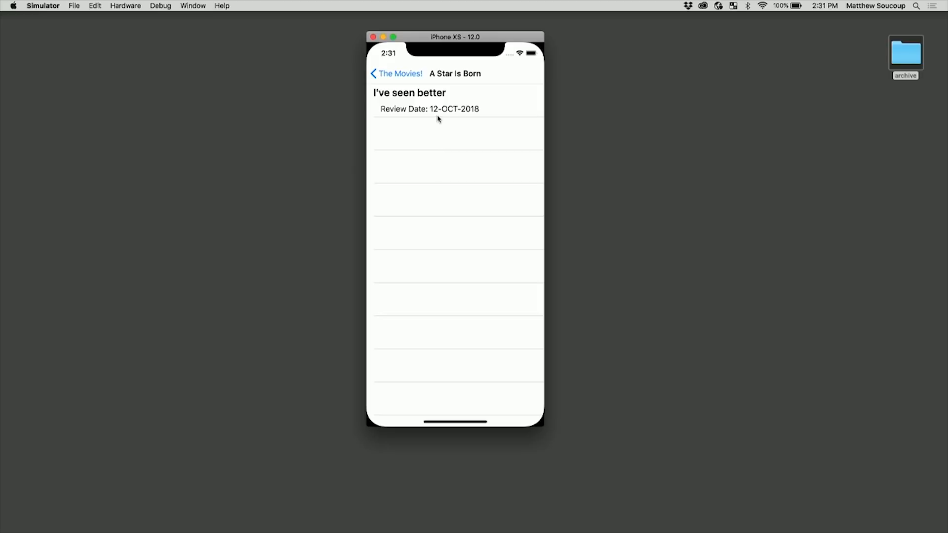
mouse_move(448, 123)
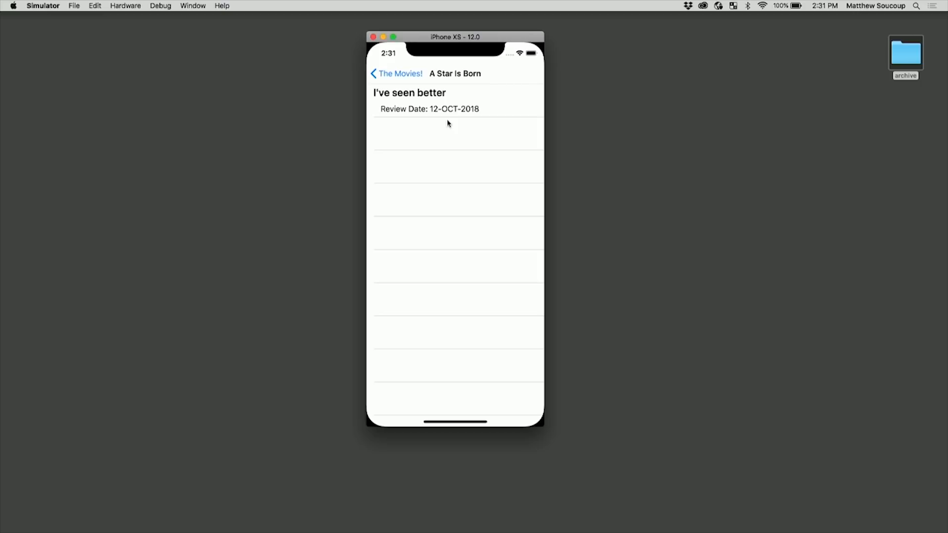
left_click(396, 73)
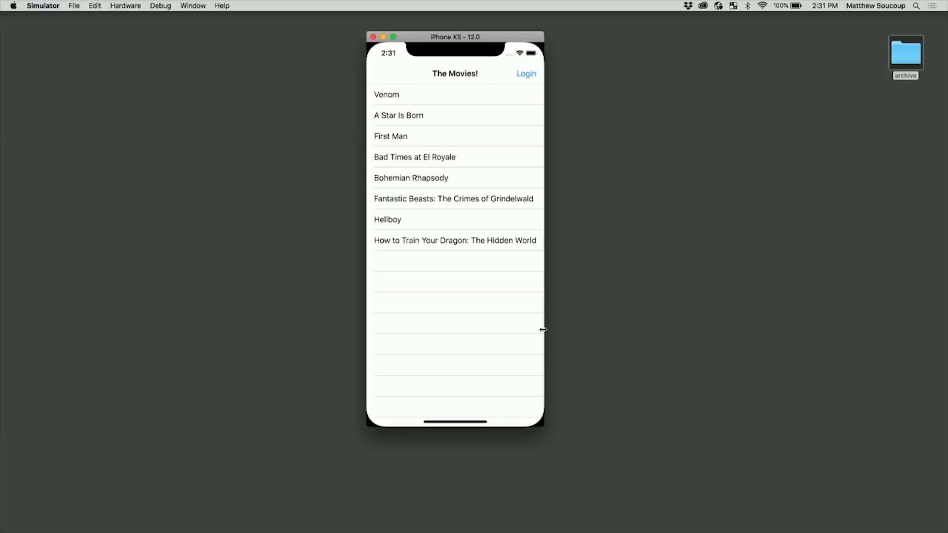
mouse_move(571, 102)
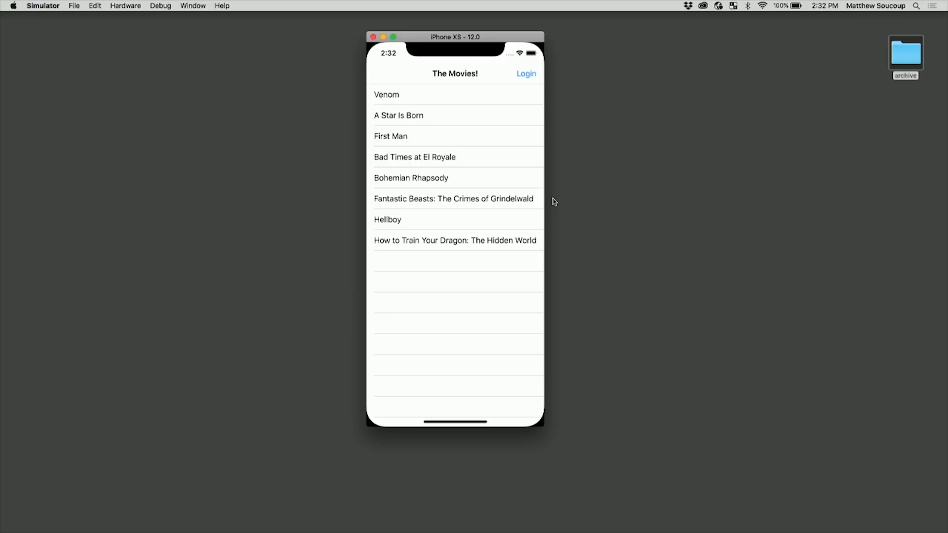
Step: Show CosmosService.cs at GetAllMovies and highlight the FunctionsService reference on line 15
left_click(527, 73)
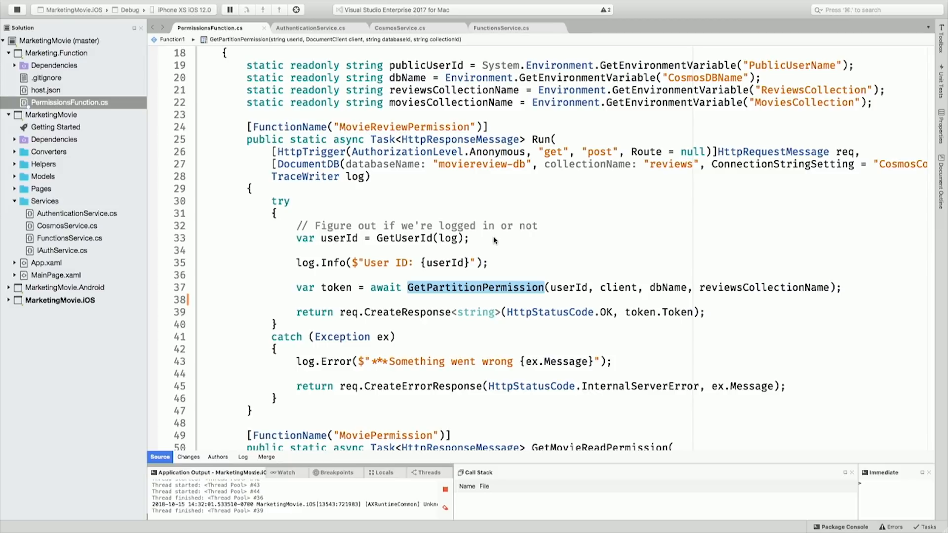
mouse_move(453, 196)
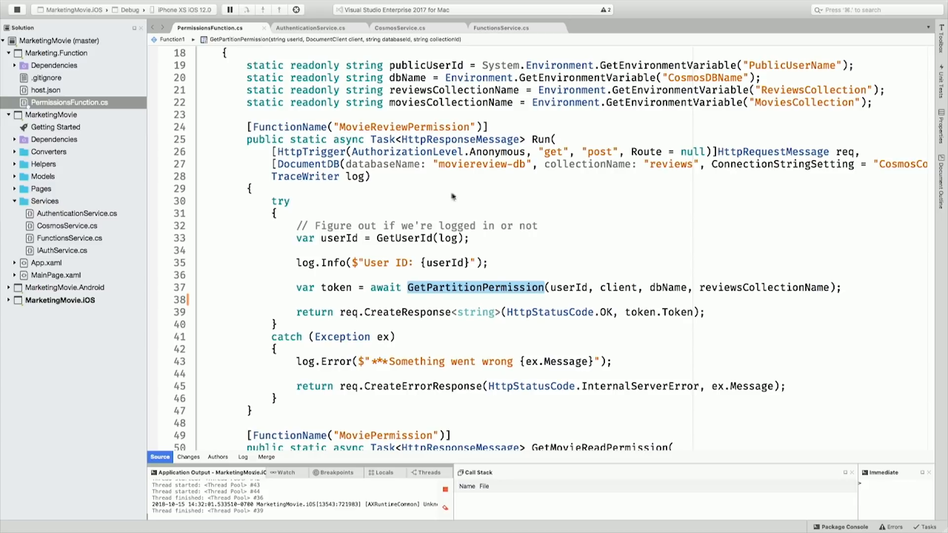
mouse_move(449, 152)
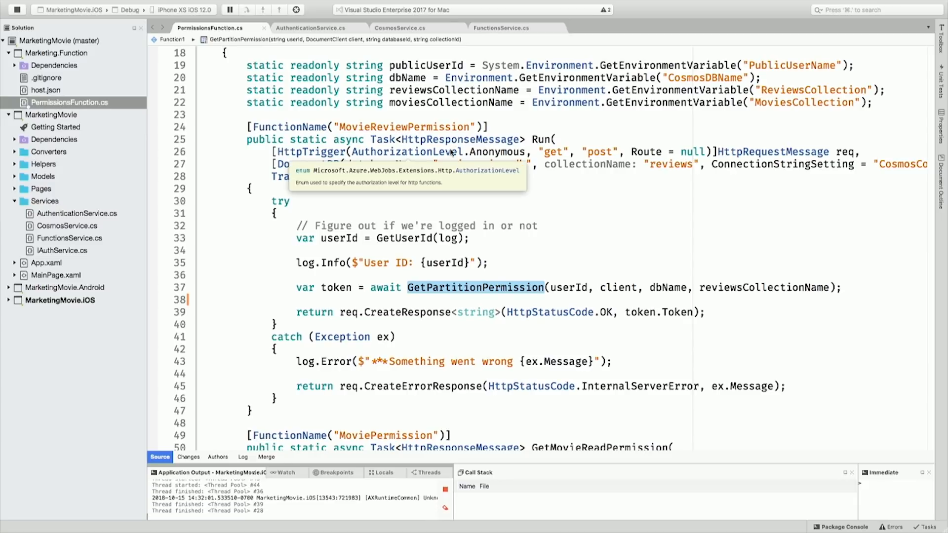
mouse_move(433, 34)
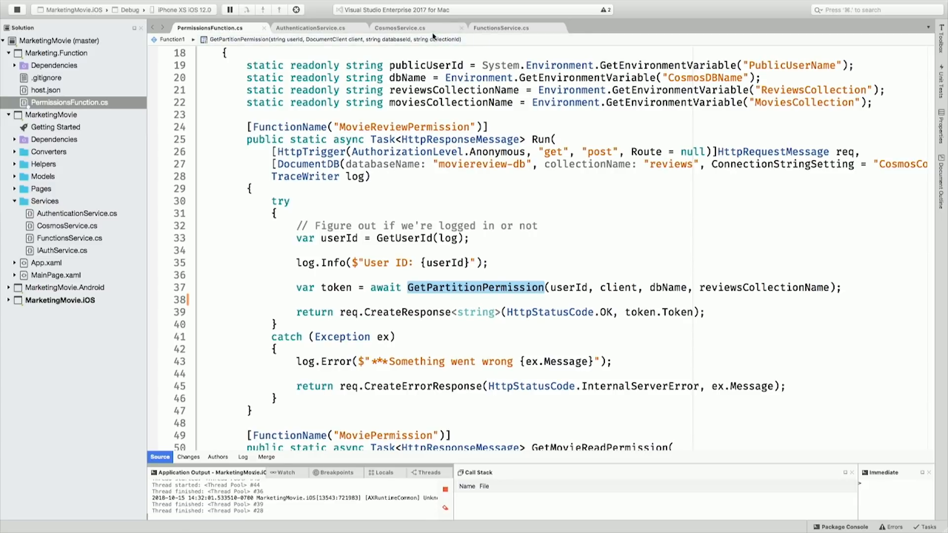
left_click(399, 28)
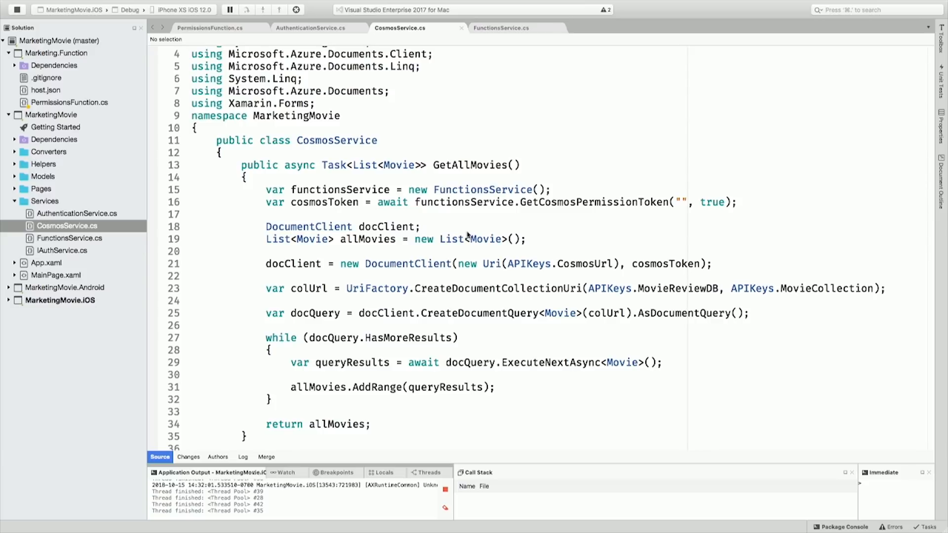
scroll("down", 3)
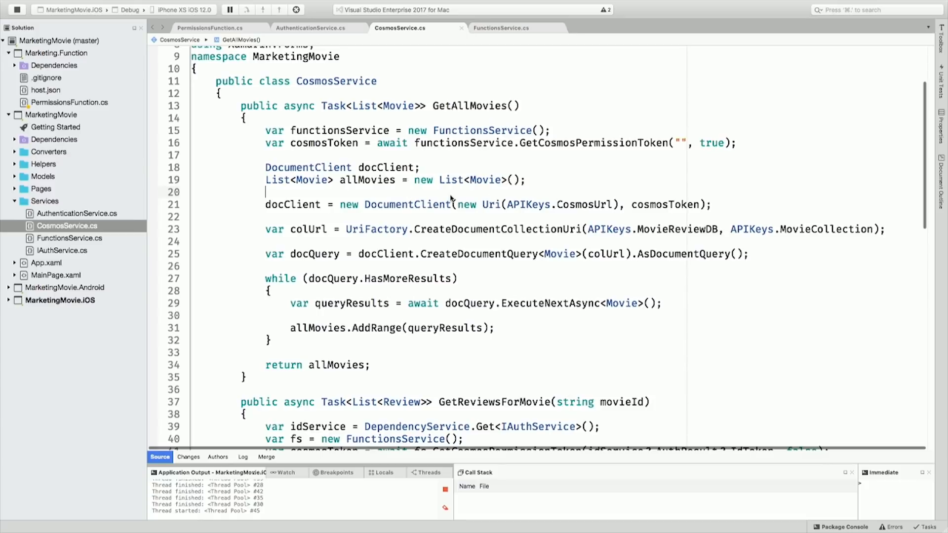
double_click(665, 205)
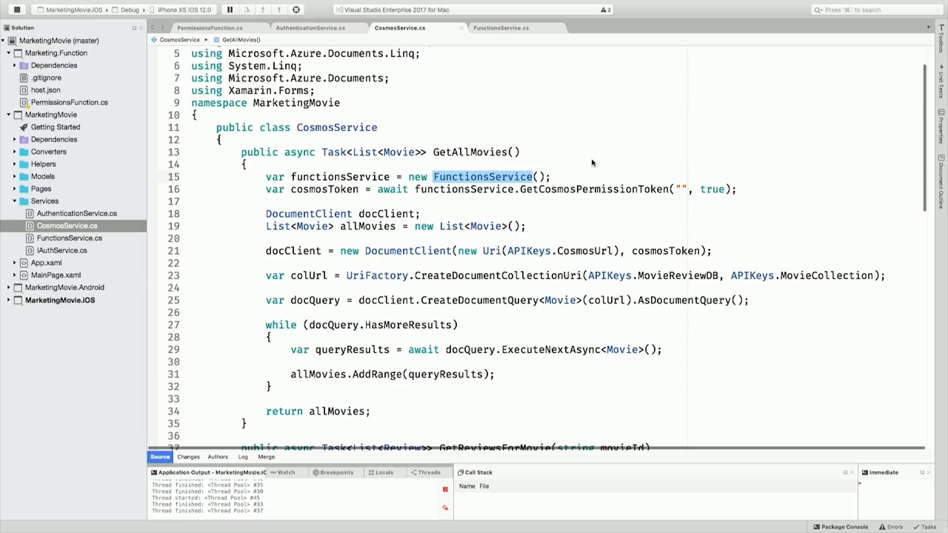
mouse_move(555, 149)
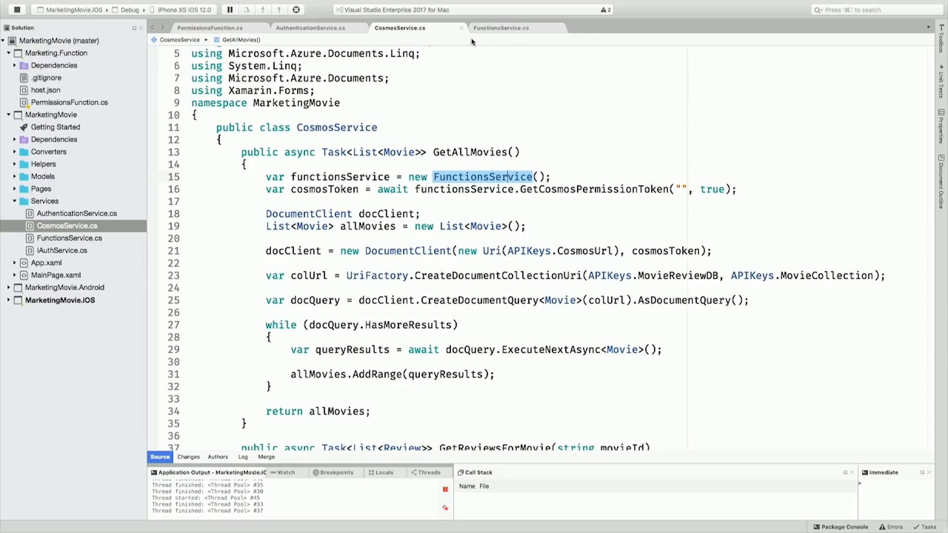
left_click(210, 27)
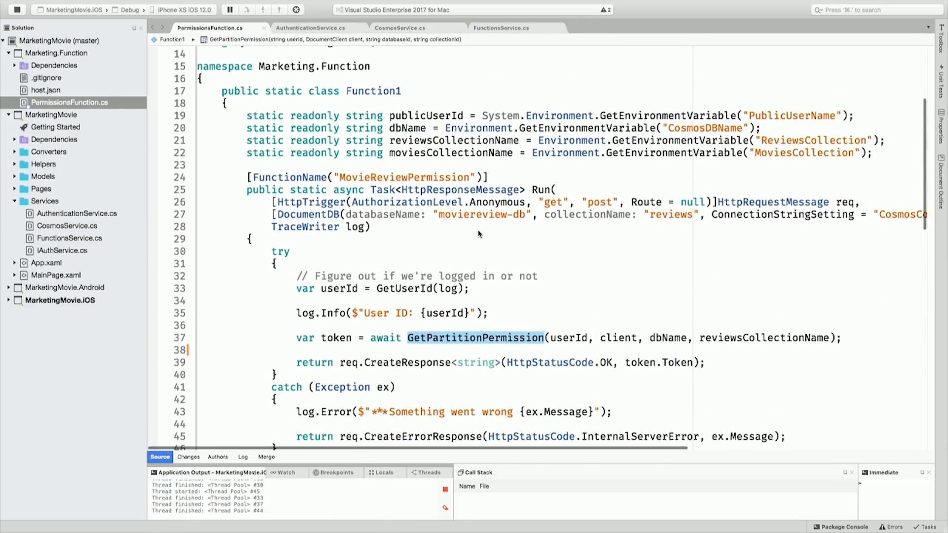
scroll("down", 3)
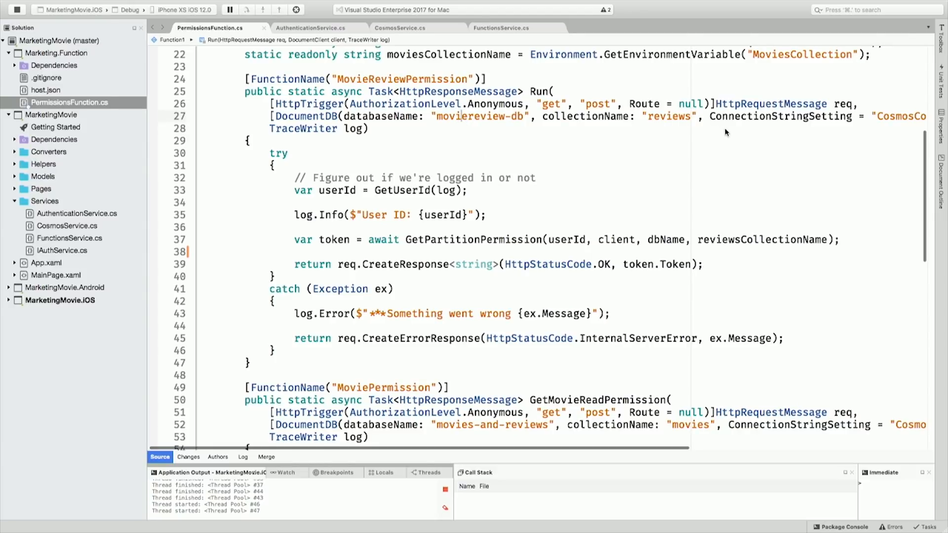
scroll("down", 3)
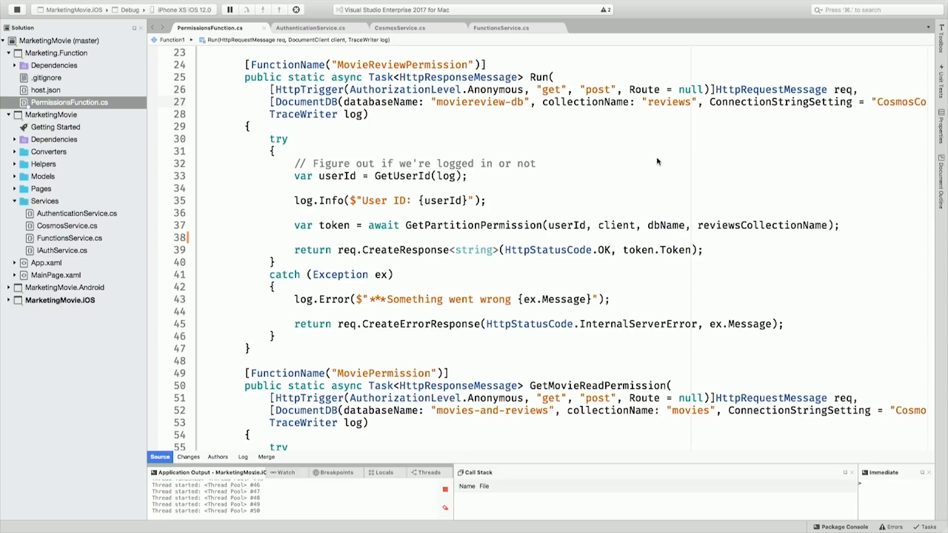
scroll("right", 3)
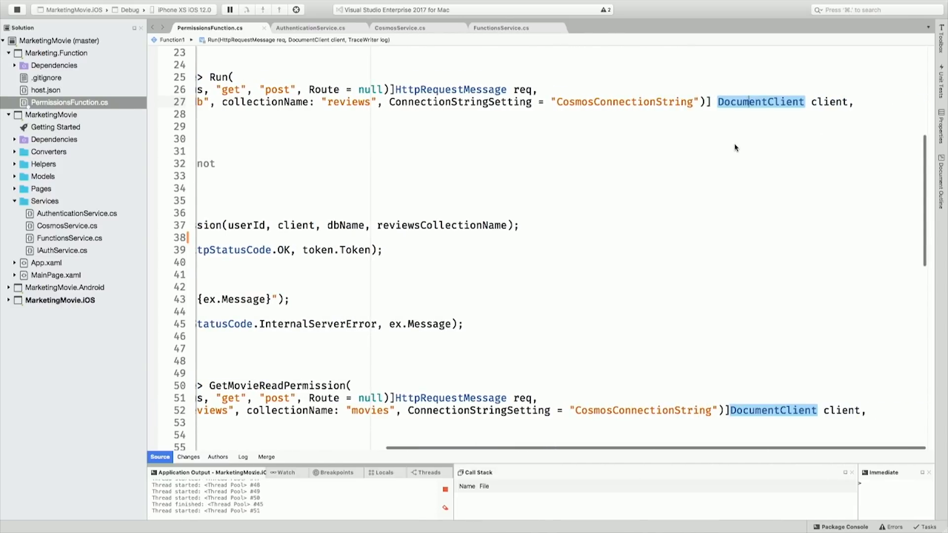
scroll("left", 3)
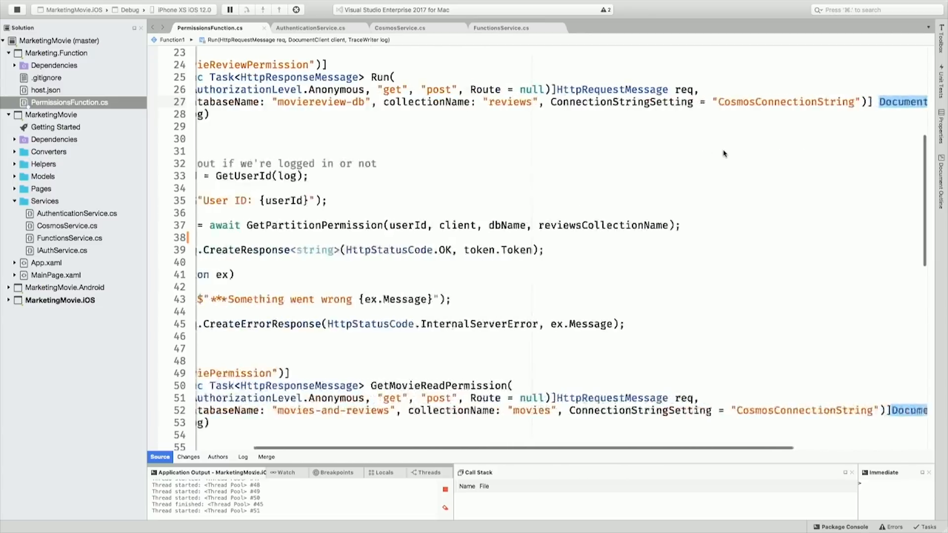
scroll("left", 3)
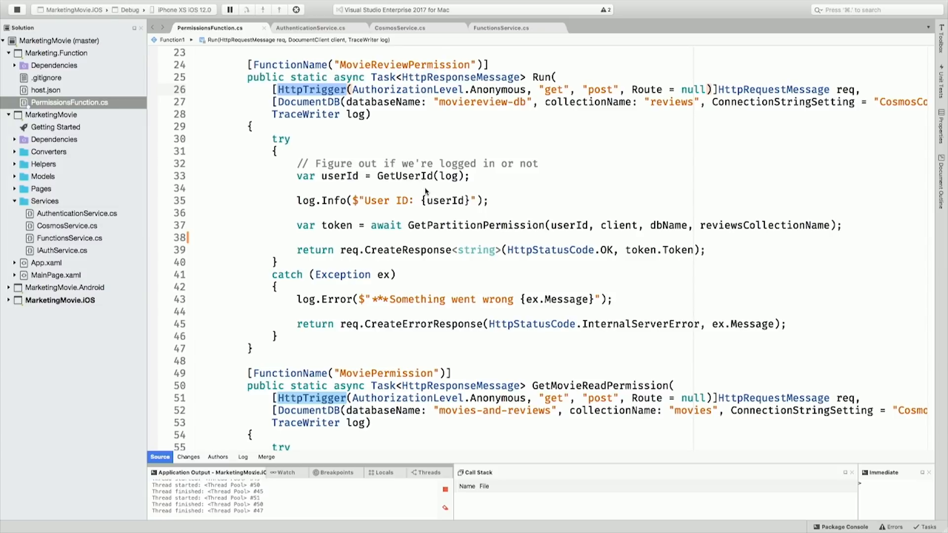
mouse_move(440, 209)
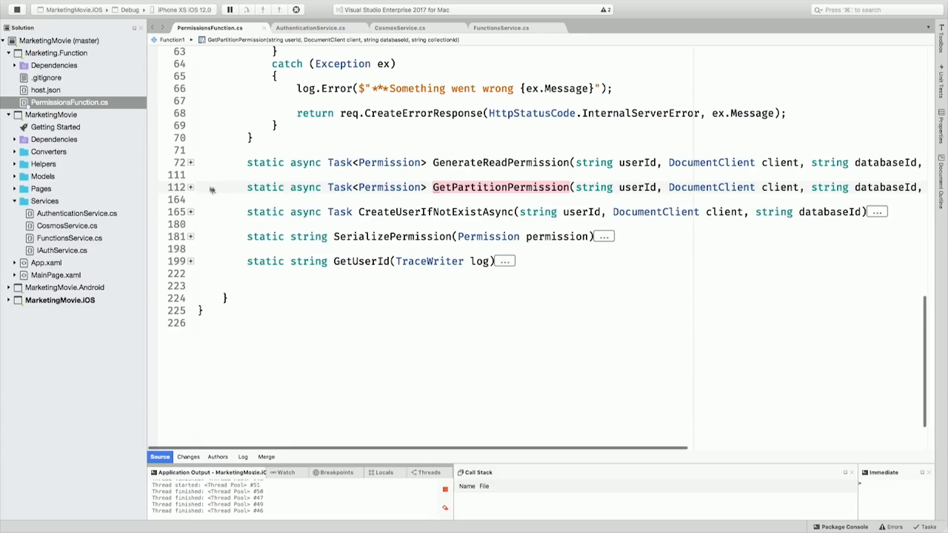
Step: Expand GetPartitionPermission to read its partition-limited versus partition-all permission ID logic
left_click(190, 188)
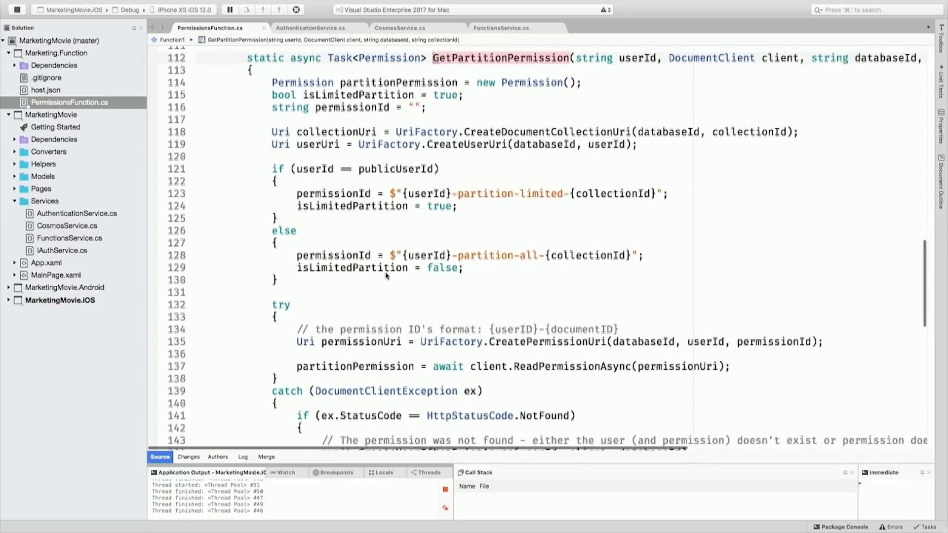
scroll("down", 3)
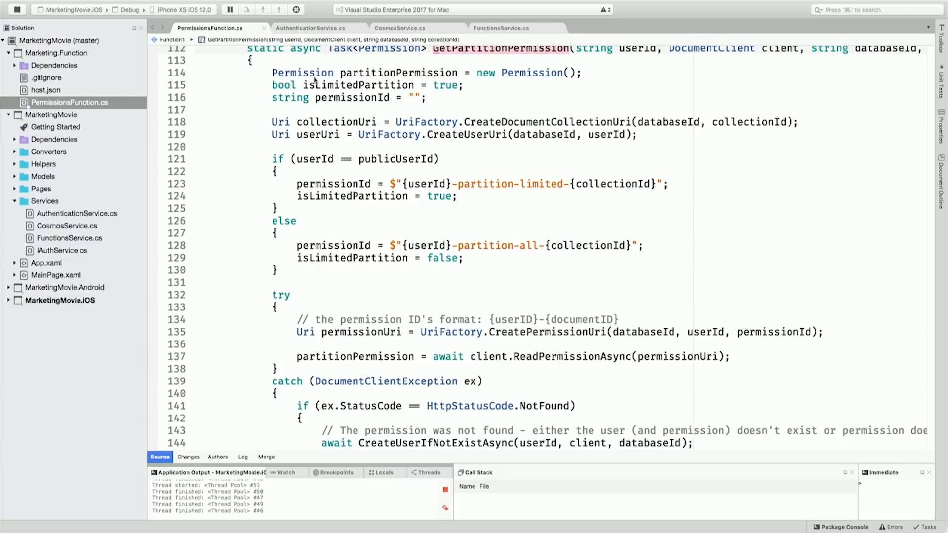
mouse_move(498, 274)
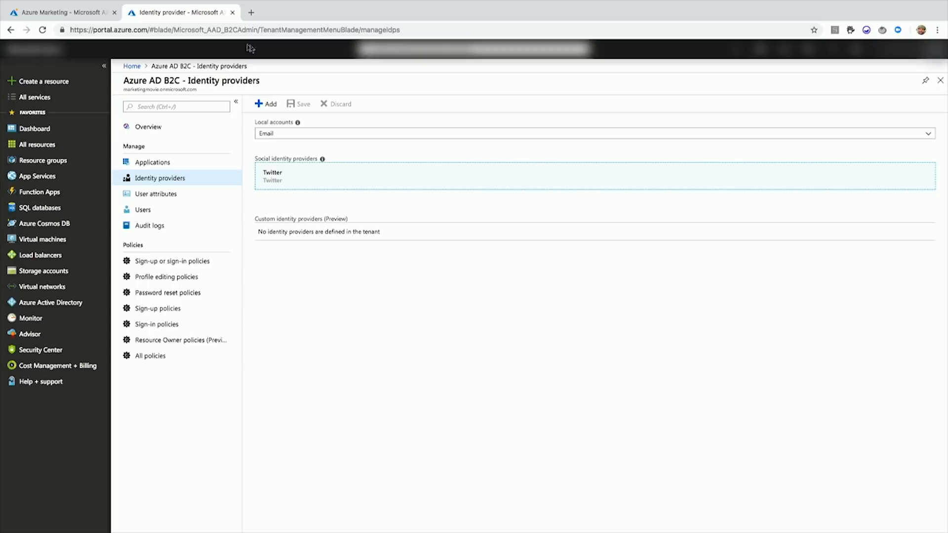
Step: Reach the marketing-movie Cosmos DB Data Explorer from the Azure Marketing dashboard
left_click(60, 11)
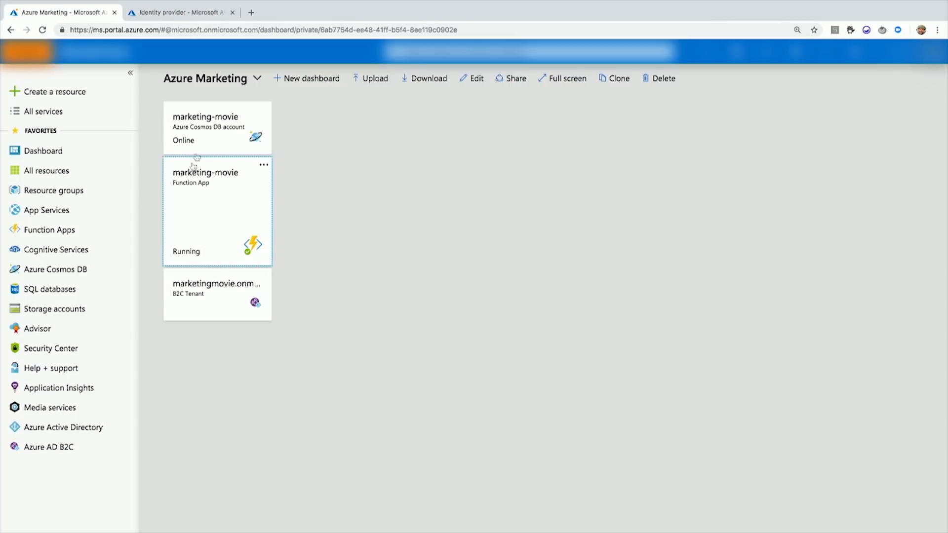
left_click(205, 123)
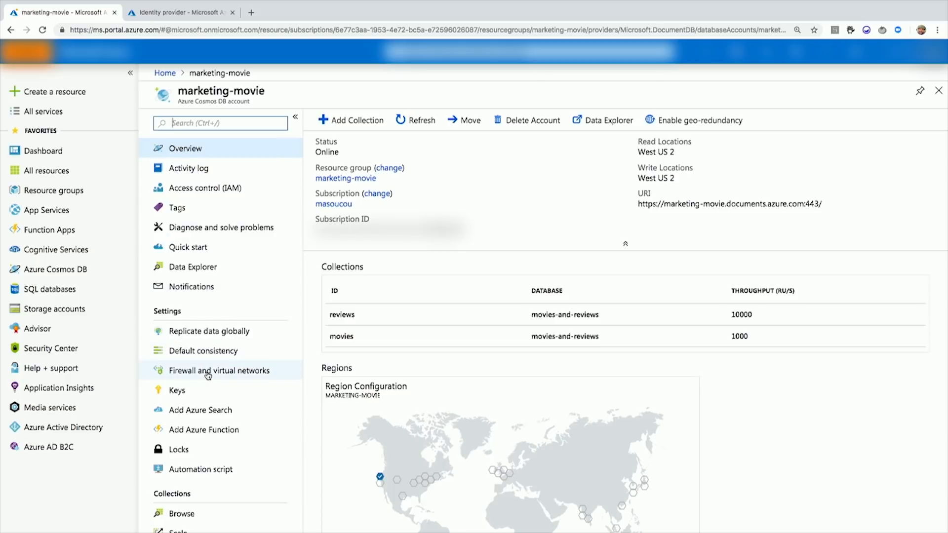
left_click(193, 267)
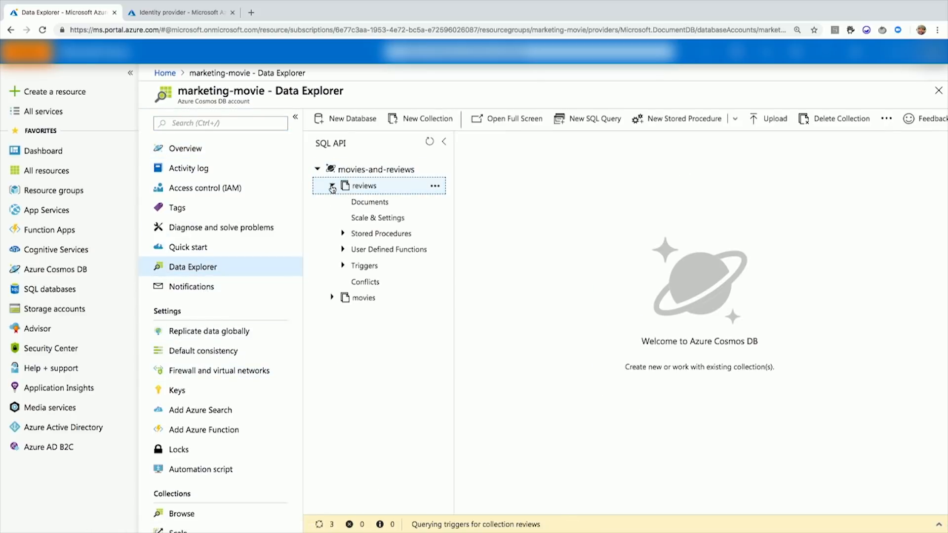
Step: List the reviews collection documents and view the one whose isPremium is true
left_click(369, 201)
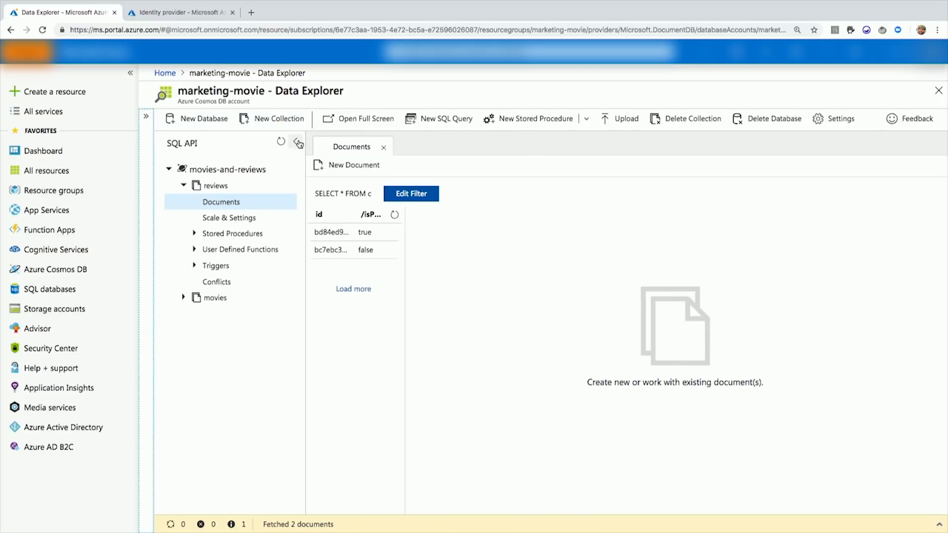
left_click(297, 142)
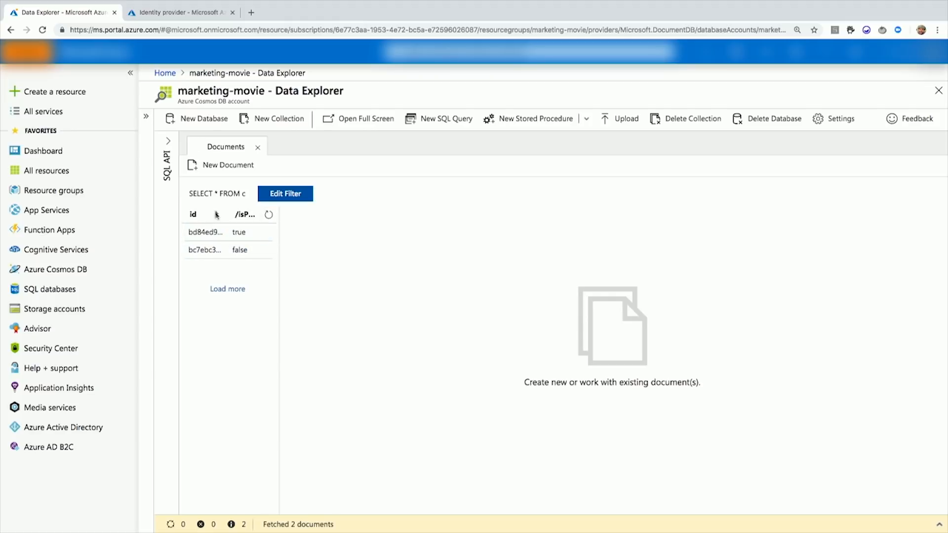
left_click(206, 232)
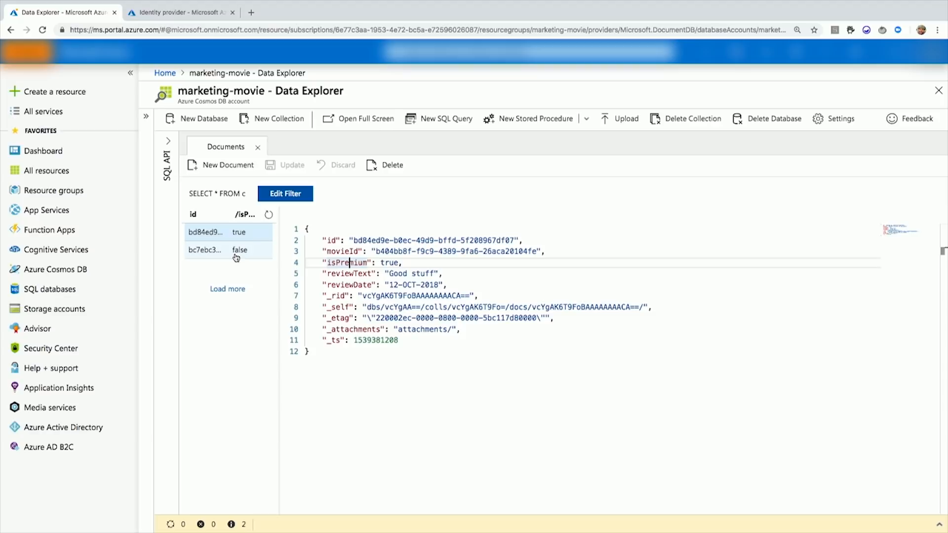
mouse_move(236, 256)
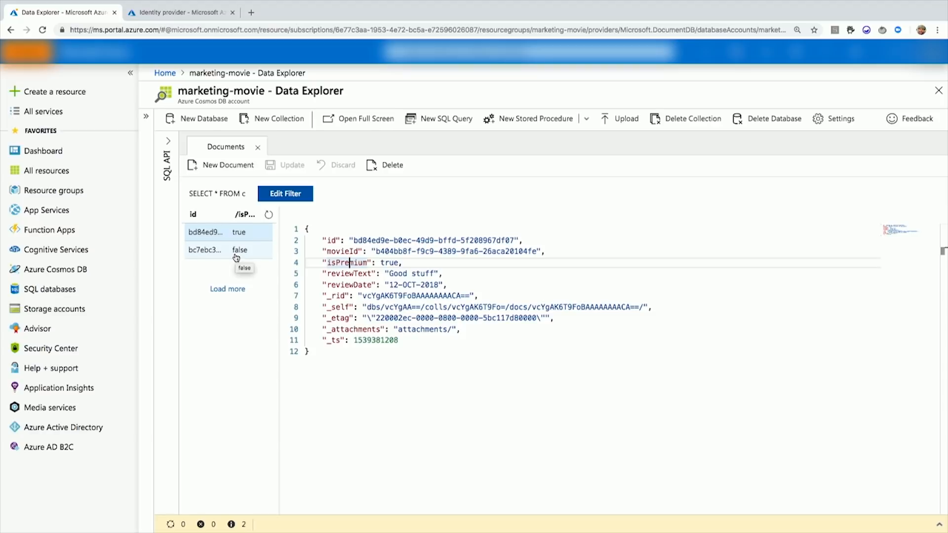
mouse_move(286, 269)
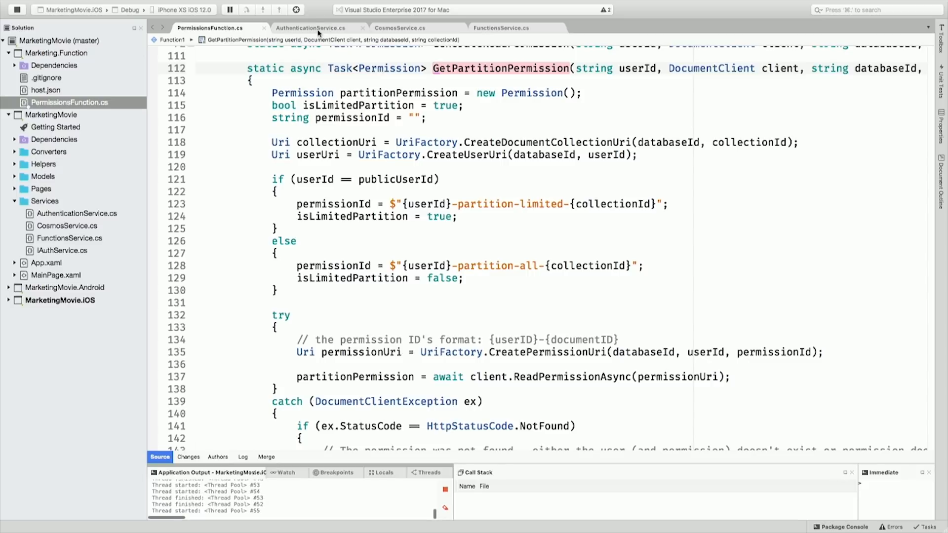
Step: Show AuthenticationService.cs Login method and highlight its AcquireTokenAsync call with scopes, policy and authority
left_click(311, 27)
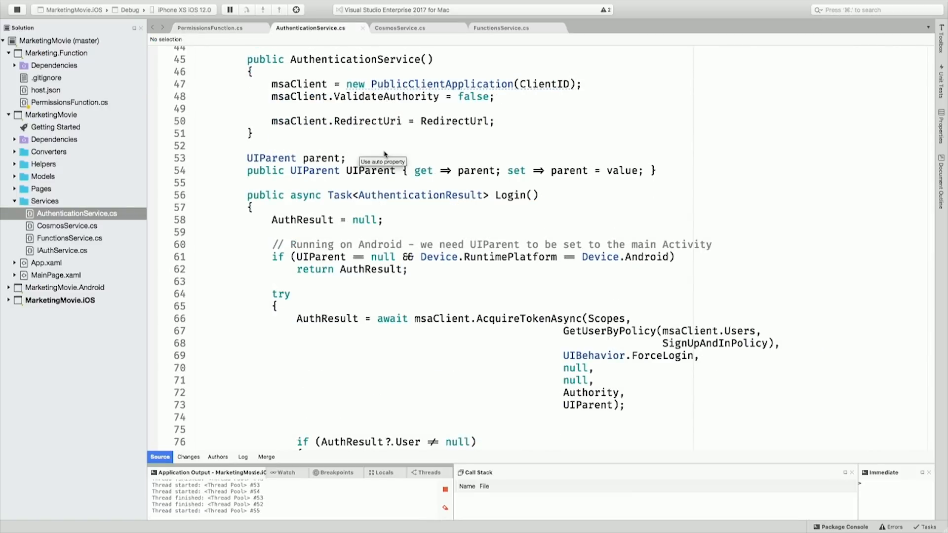
scroll("down", 3)
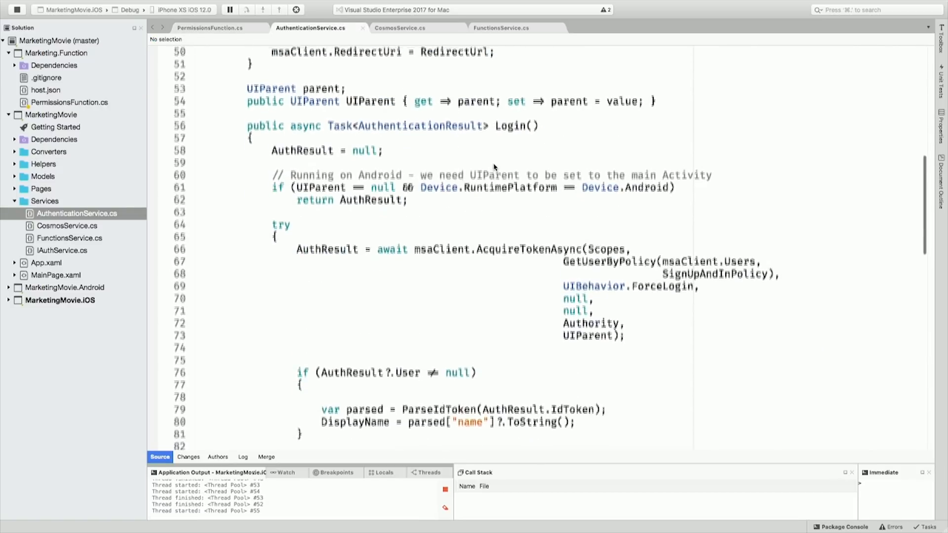
scroll("down", 3)
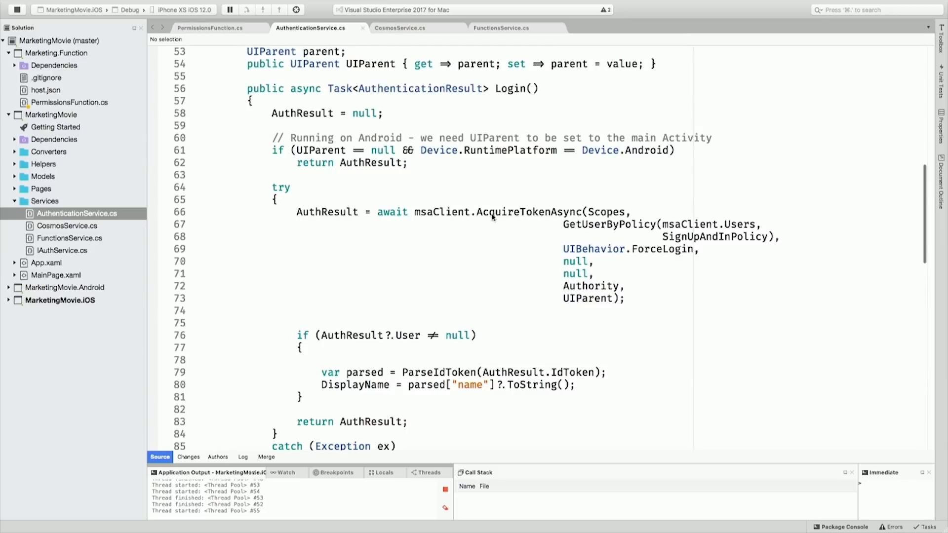
double_click(529, 211)
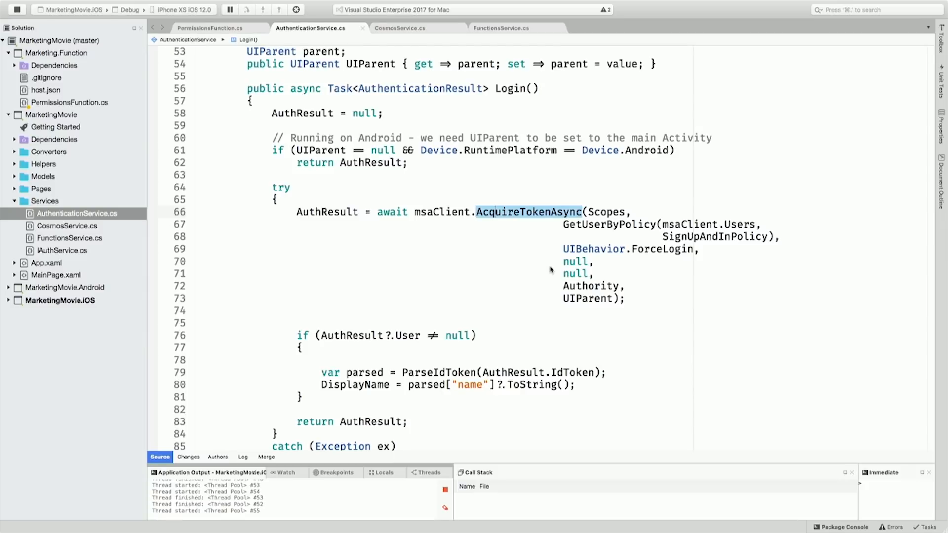
mouse_move(608, 308)
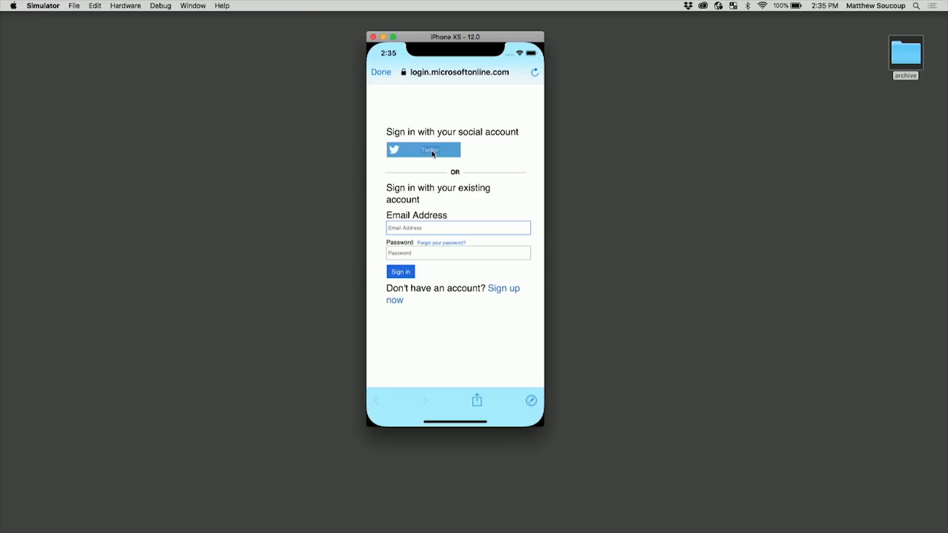
Step: Sign in with Twitter, view the red premium review for How to Train Your Dragon, and return to the list
double_click(430, 150)
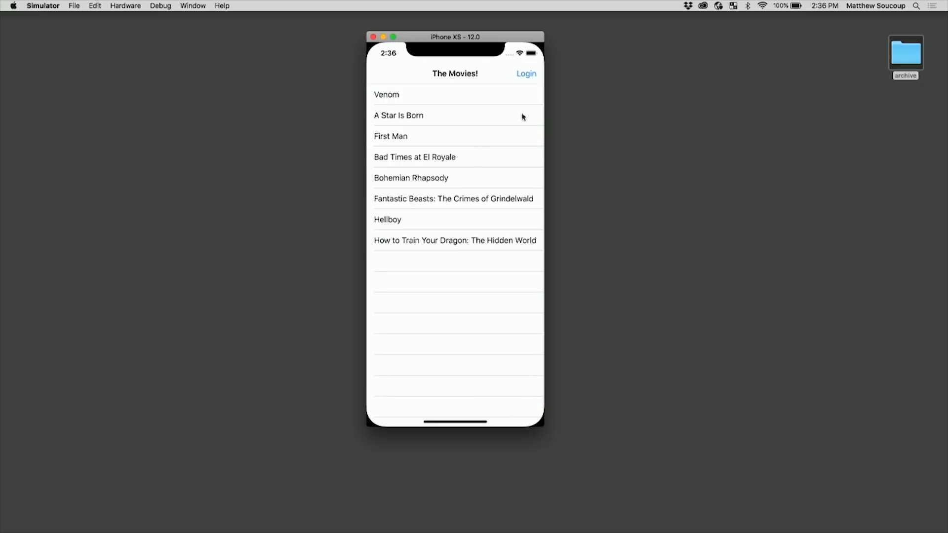
mouse_move(526, 126)
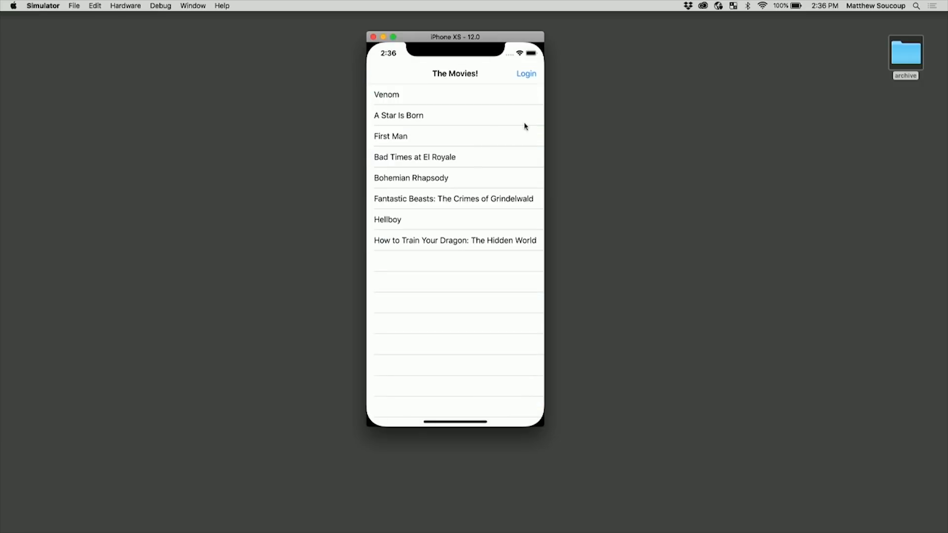
mouse_move(433, 253)
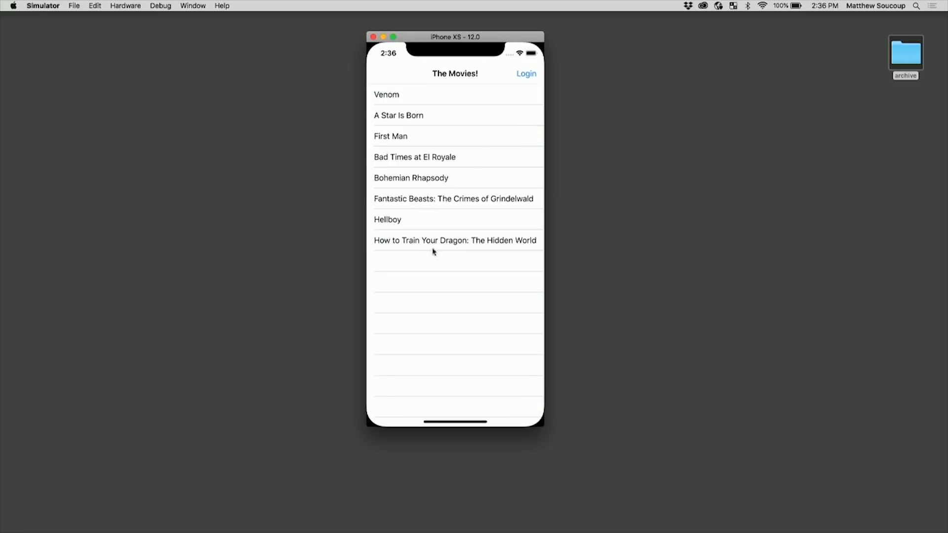
left_click(456, 240)
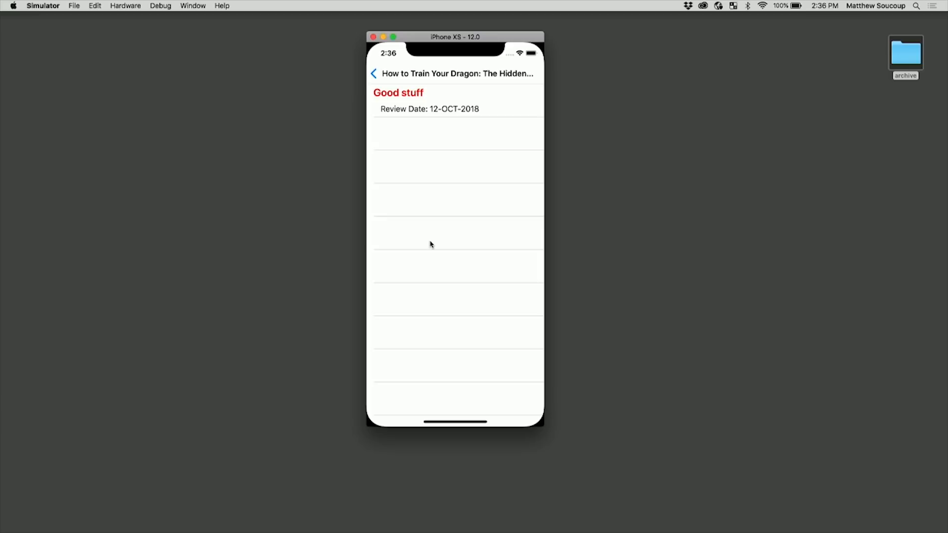
left_click(373, 73)
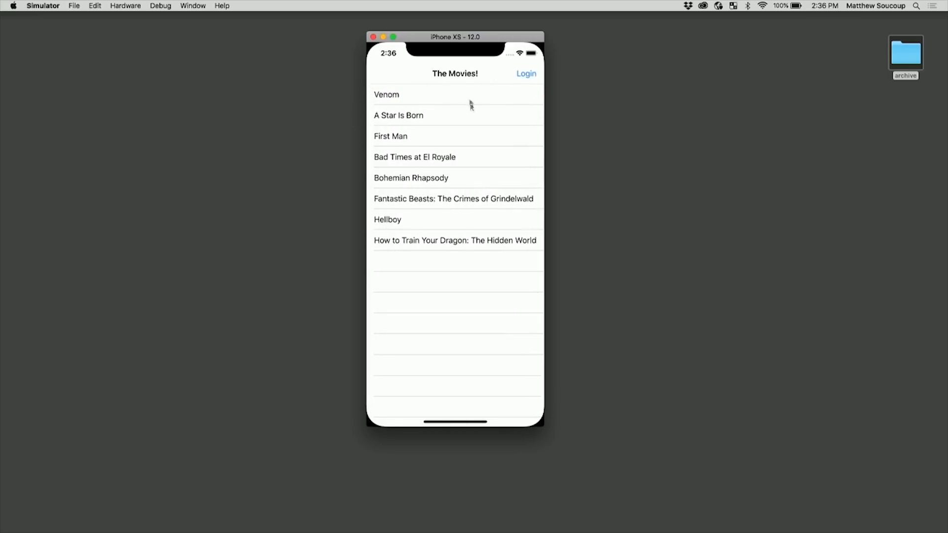
left_click(399, 116)
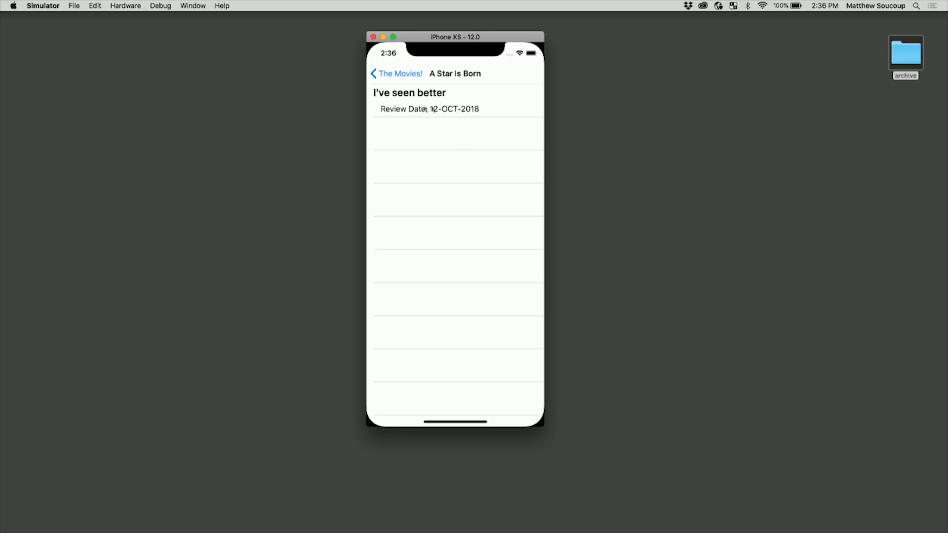
mouse_move(458, 87)
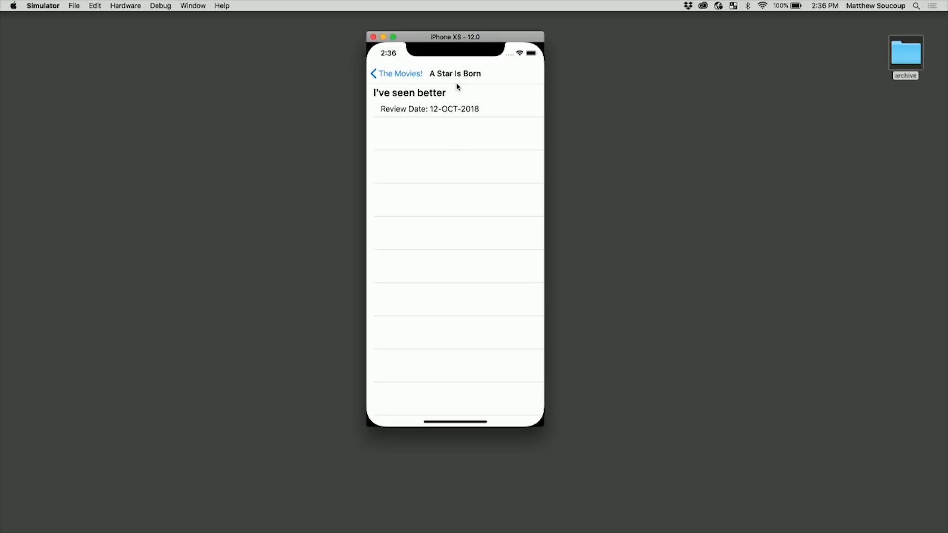
left_click(397, 73)
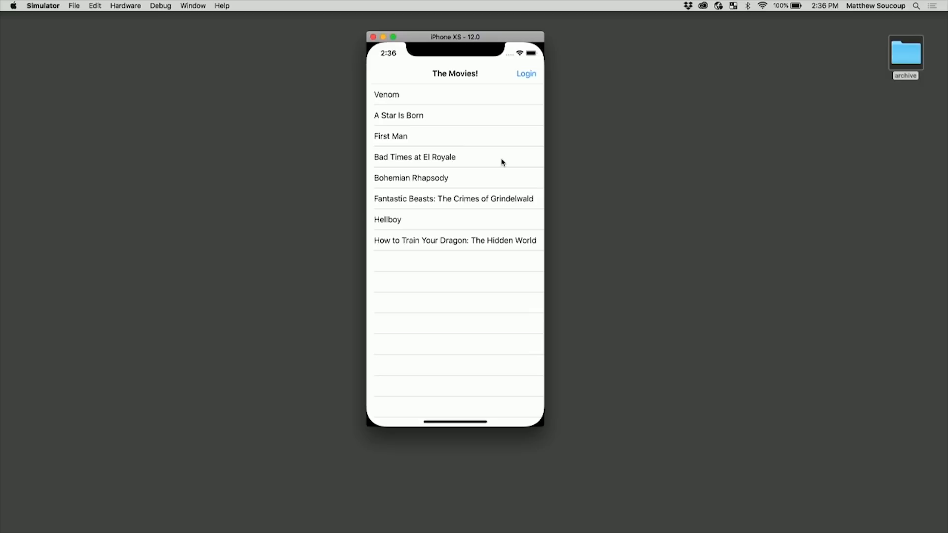
mouse_move(466, 140)
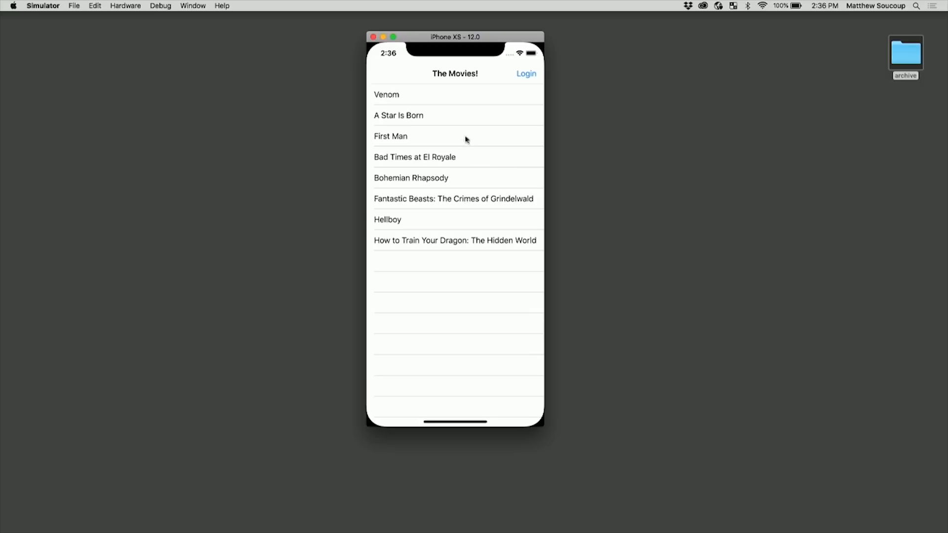
mouse_move(472, 160)
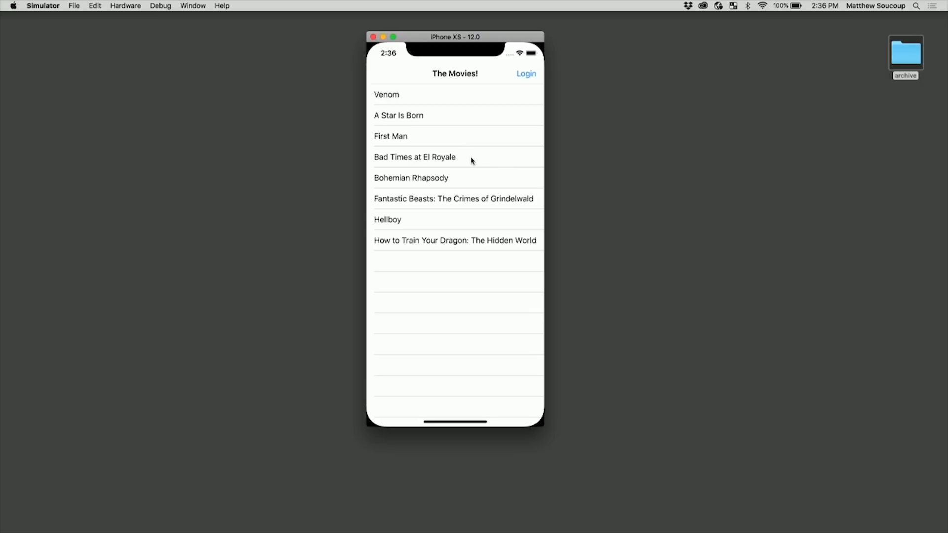